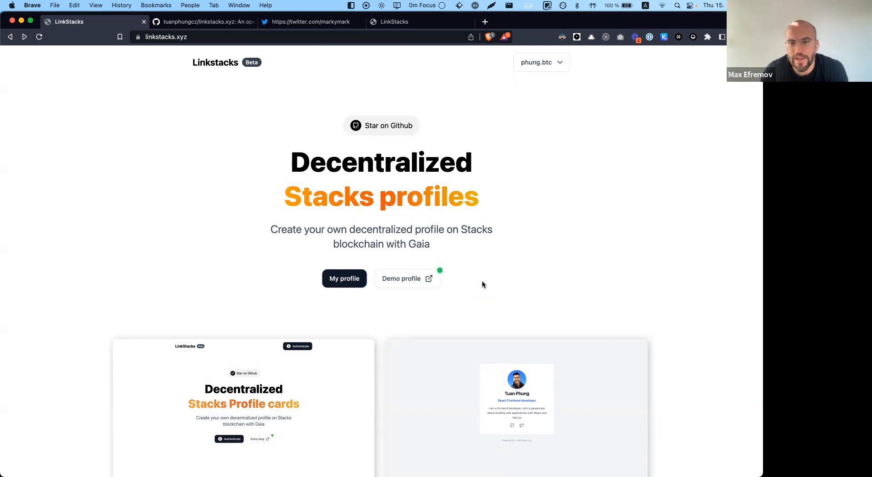
{"action": "mouse_move", "coordinate": [289, 209]}
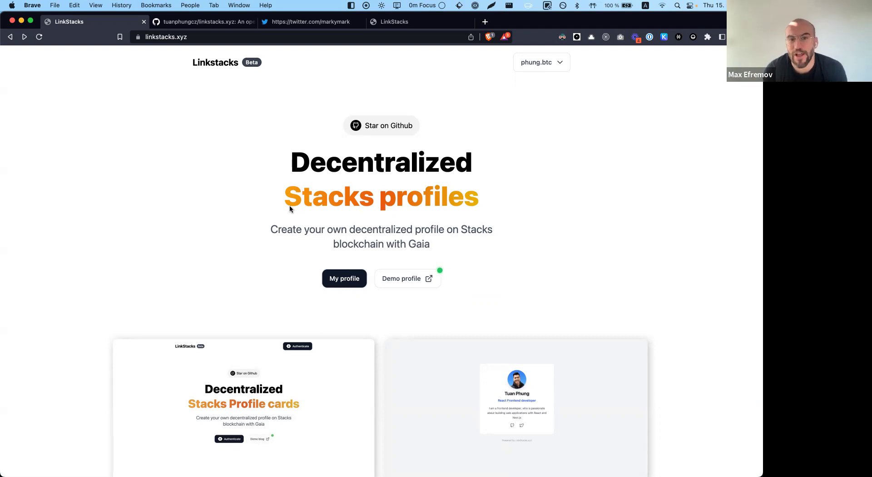
{"action": "mouse_move", "coordinate": [244, 212]}
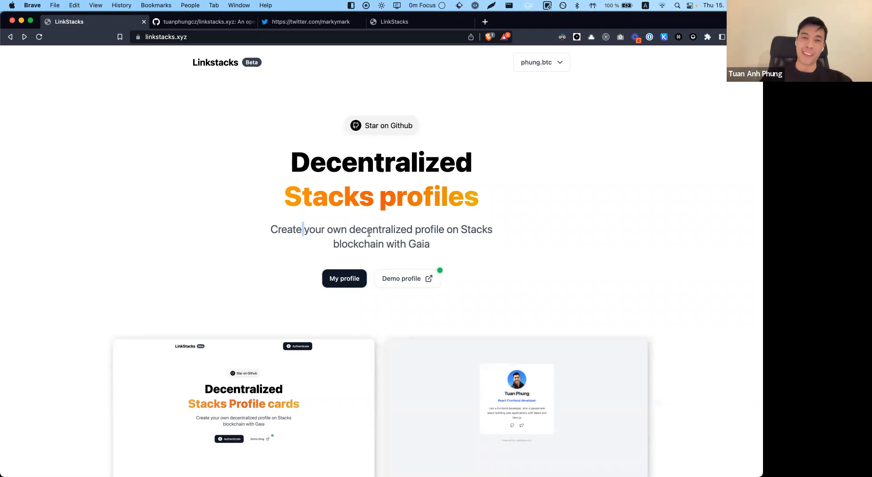
Highlight 'decentralized' in the tagline and browse the project's GitHub repository
{"action": "double_click", "coordinate": [378, 229]}
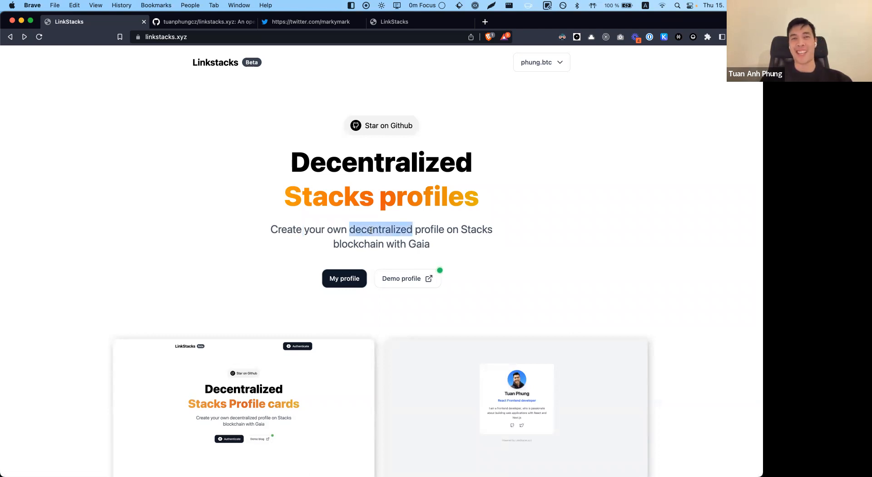
{"action": "mouse_move", "coordinate": [435, 248]}
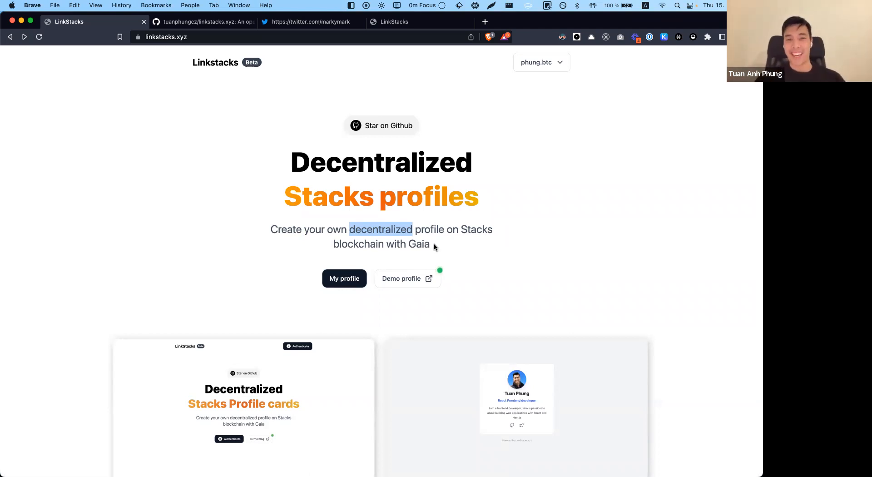
{"action": "mouse_move", "coordinate": [454, 245]}
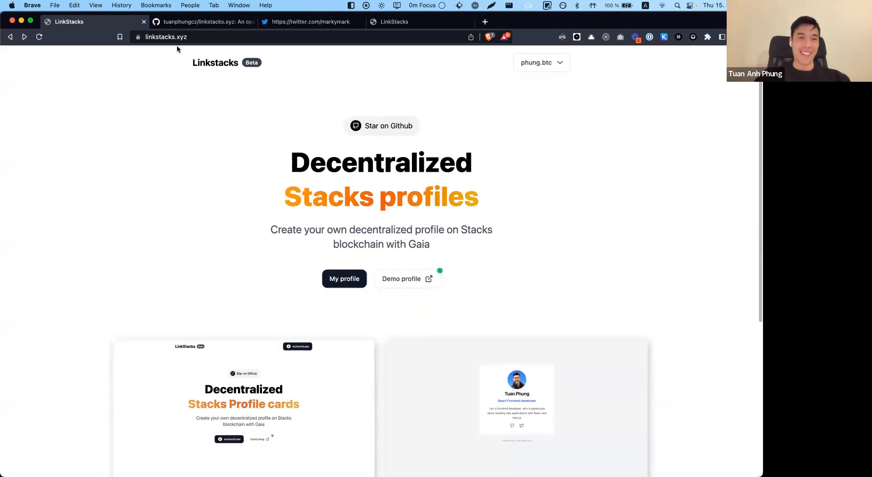
{"action": "left_click", "coordinate": [166, 37]}
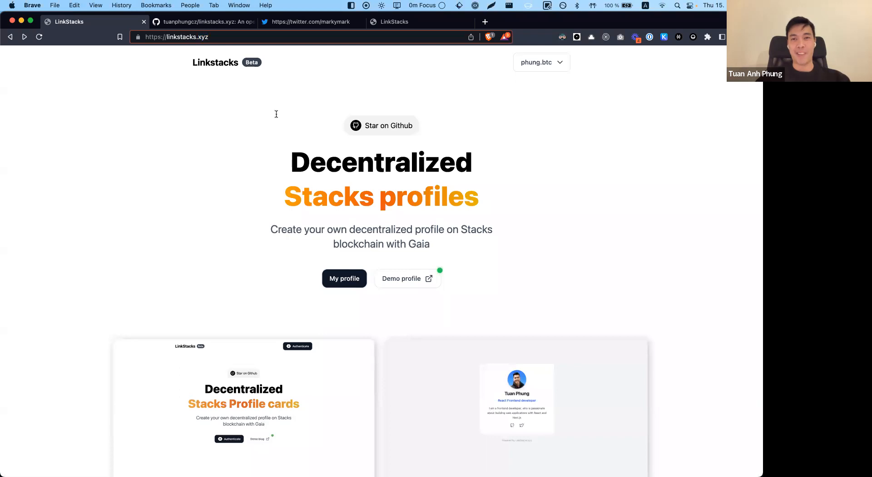
{"action": "left_click", "coordinate": [205, 21]}
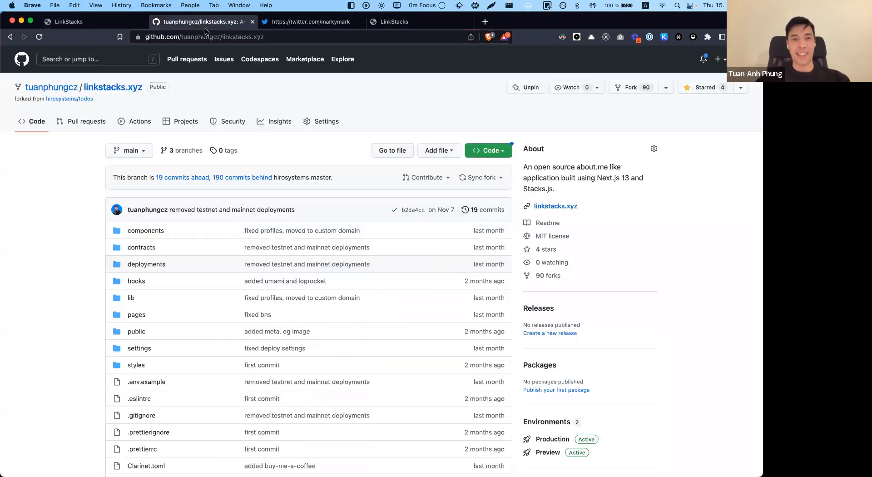
{"action": "mouse_move", "coordinate": [251, 214]}
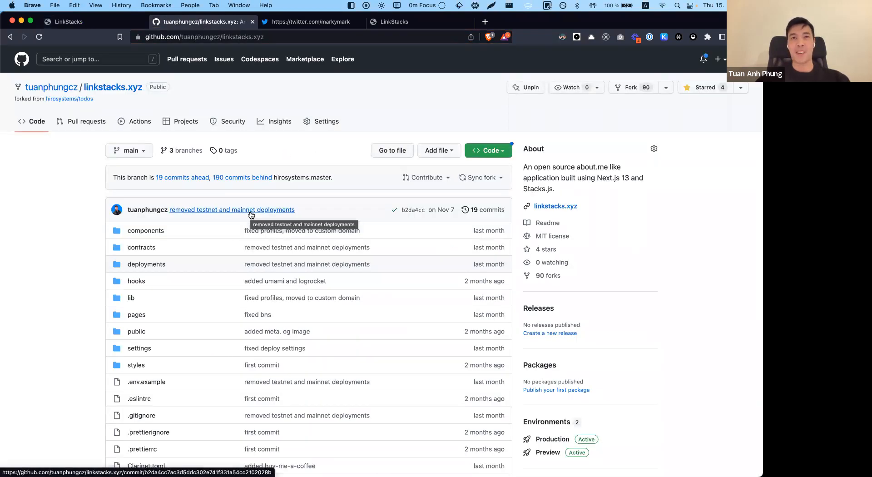
{"action": "scroll", "scroll_direction": "down", "scroll_amount": 3}
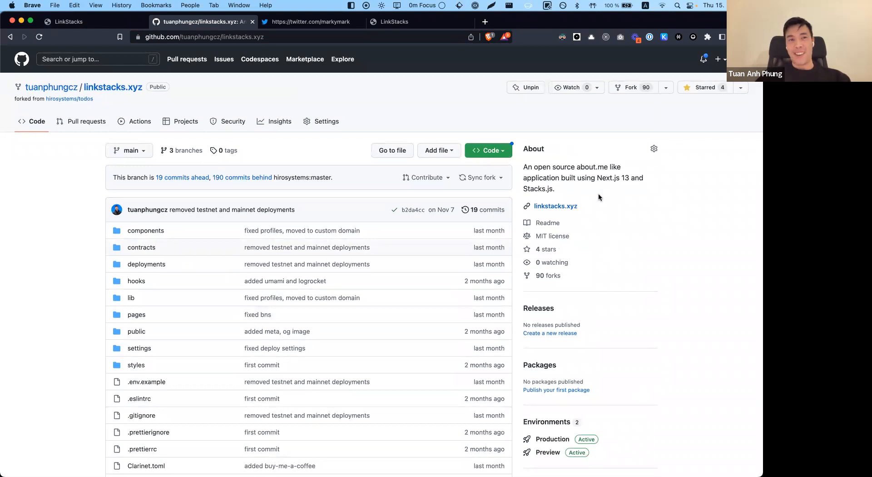
Return to the Linkstacks site and log phung.btc out via the account menu
{"action": "left_click", "coordinate": [68, 21]}
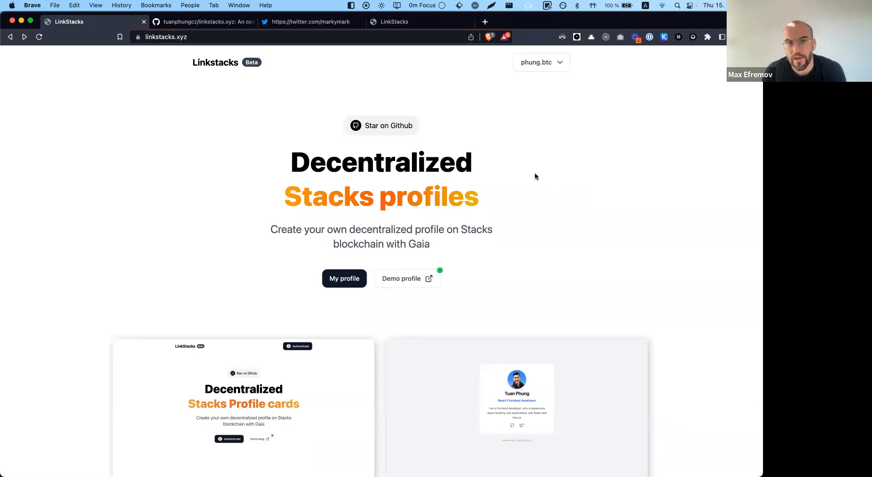
{"action": "left_click", "coordinate": [541, 62]}
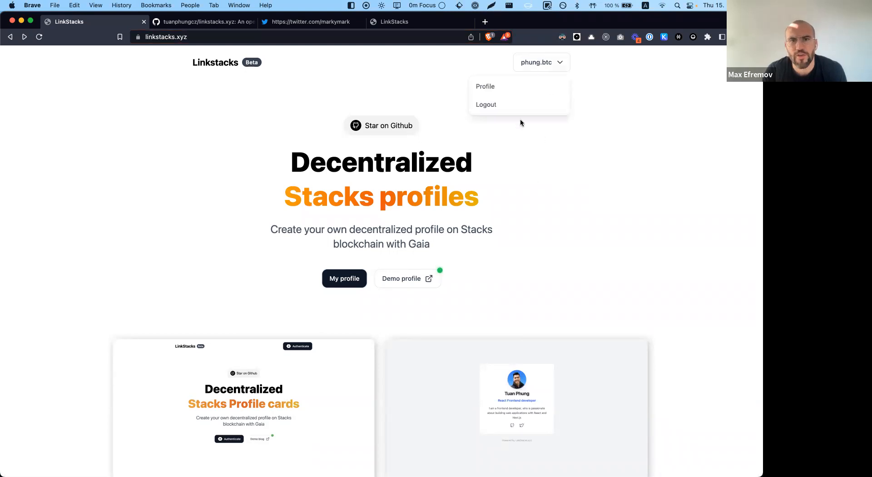
{"action": "left_click", "coordinate": [485, 105]}
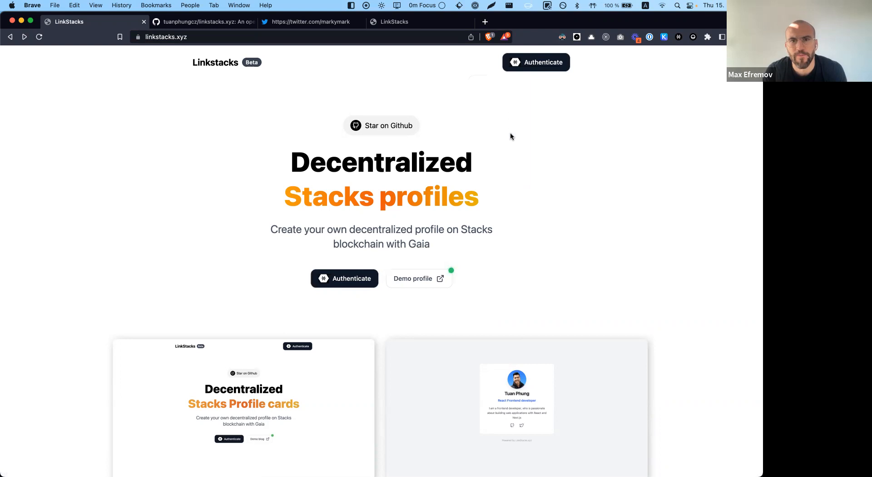
{"action": "mouse_move", "coordinate": [627, 141]}
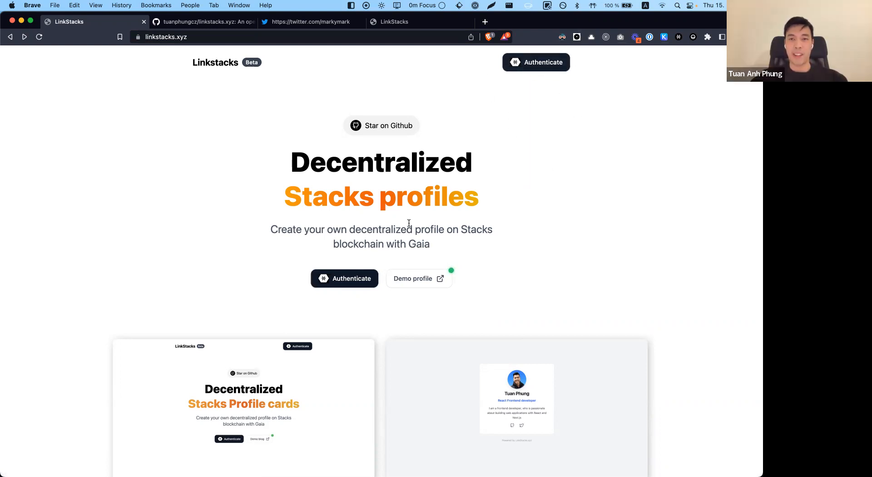
{"action": "mouse_move", "coordinate": [352, 277]}
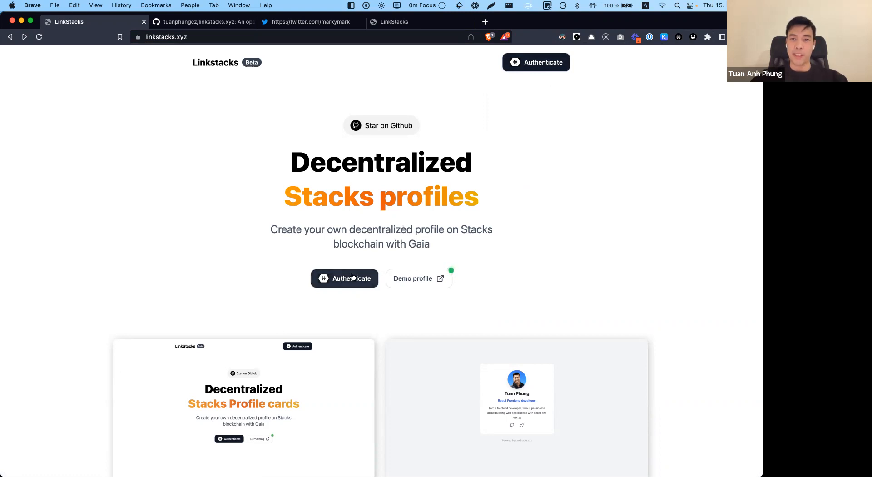
{"action": "left_click", "coordinate": [344, 278]}
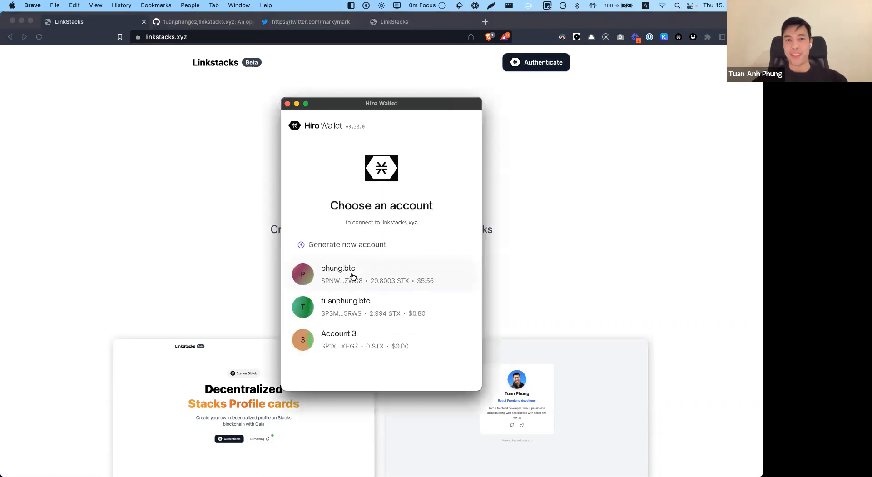
{"action": "mouse_move", "coordinate": [391, 113]}
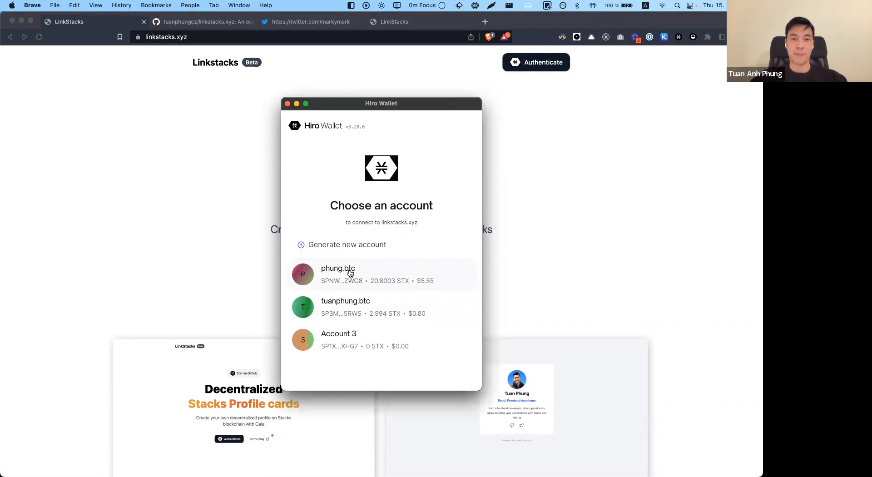
{"action": "left_click", "coordinate": [350, 274]}
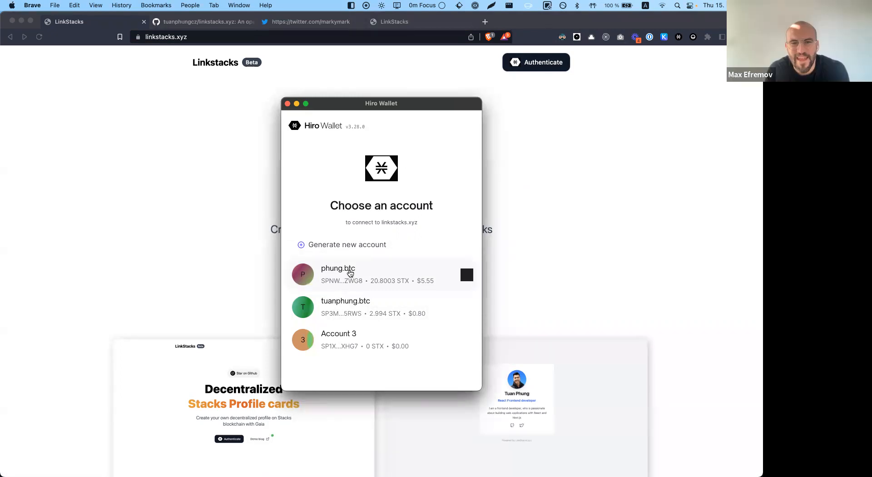
{"action": "left_click", "coordinate": [350, 275]}
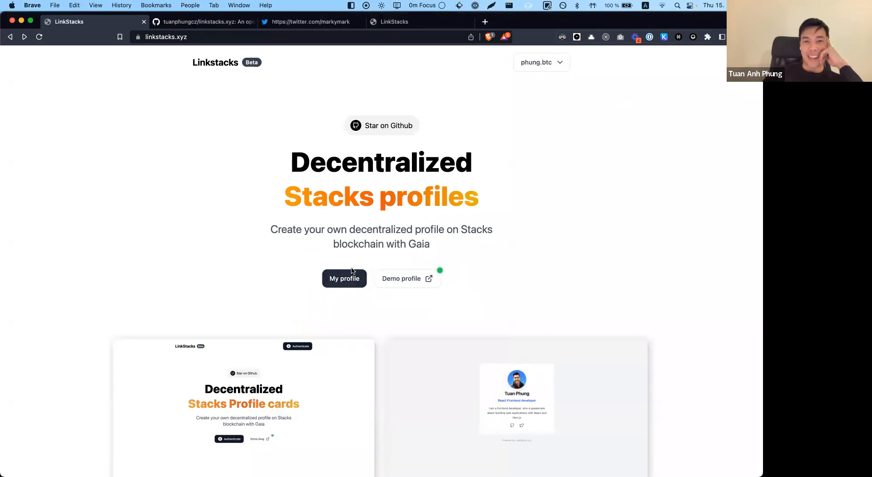
Open phung.btc's edit page and scroll the preview and form, highlighting 'React'
{"action": "left_click", "coordinate": [345, 278]}
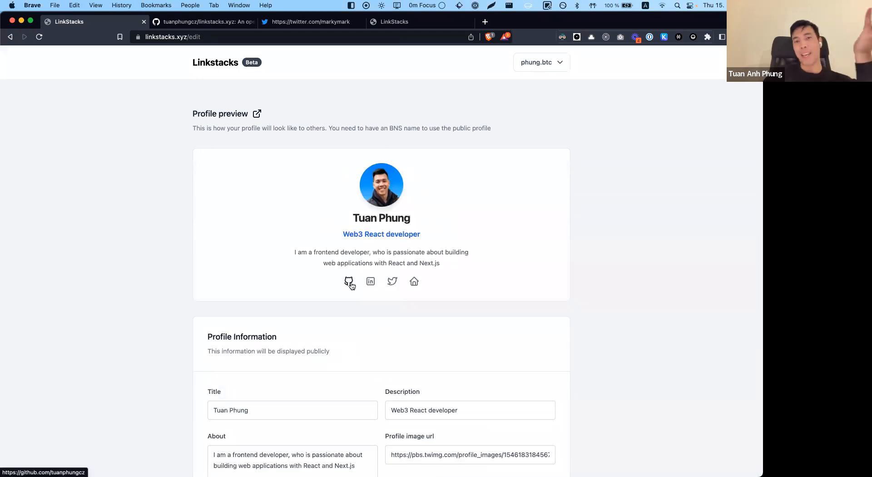
{"action": "scroll", "scroll_direction": "down", "scroll_amount": 3}
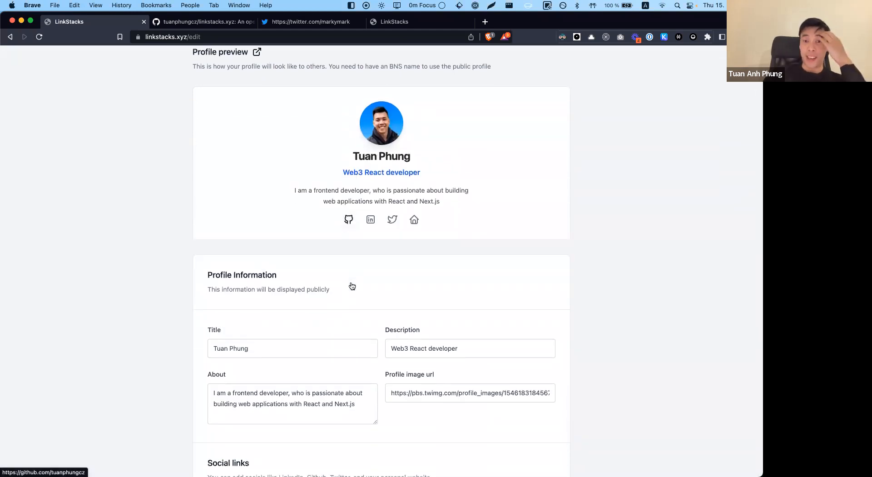
{"action": "scroll", "scroll_direction": "down", "scroll_amount": 3}
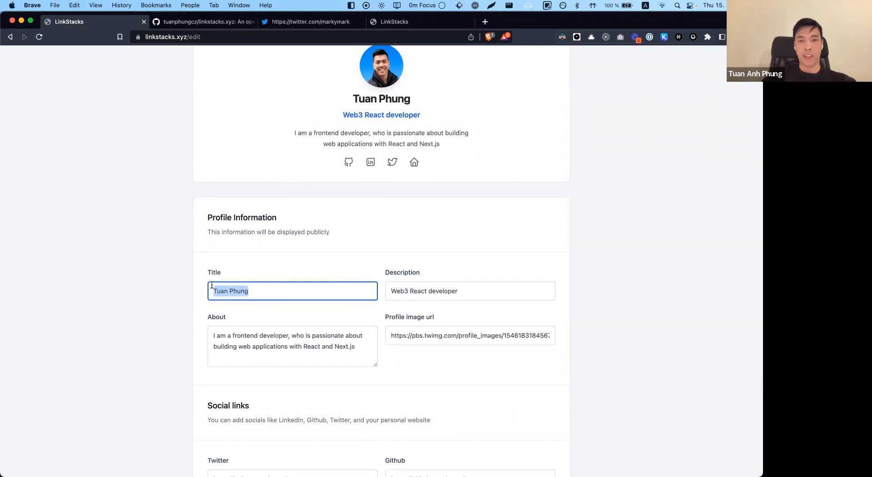
{"action": "double_click", "coordinate": [418, 290]}
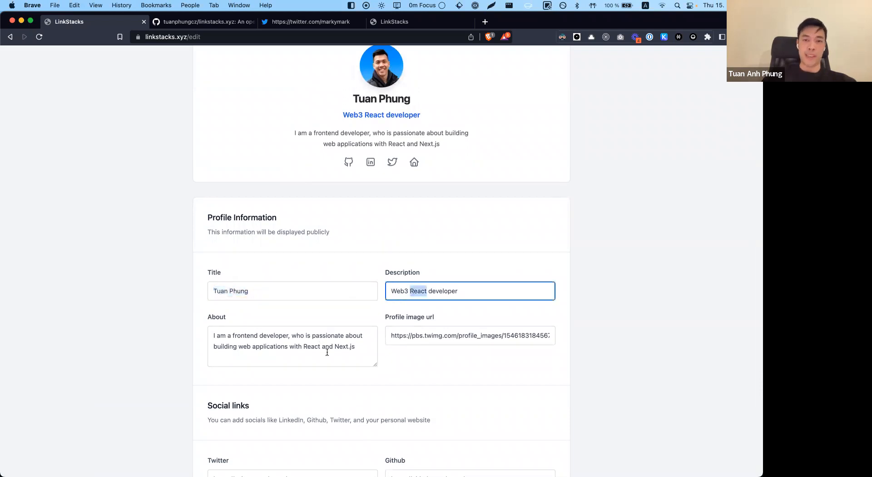
{"action": "scroll", "scroll_direction": "down", "scroll_amount": 3}
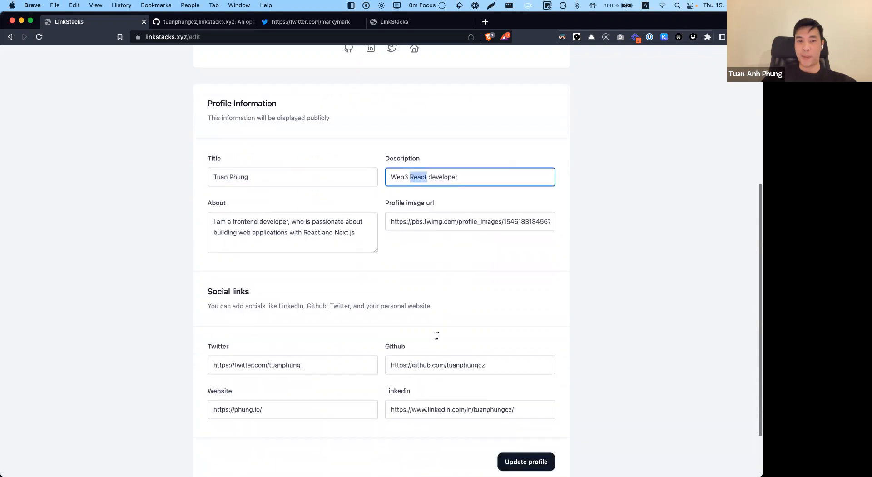
{"action": "scroll", "scroll_direction": "down", "scroll_amount": 3}
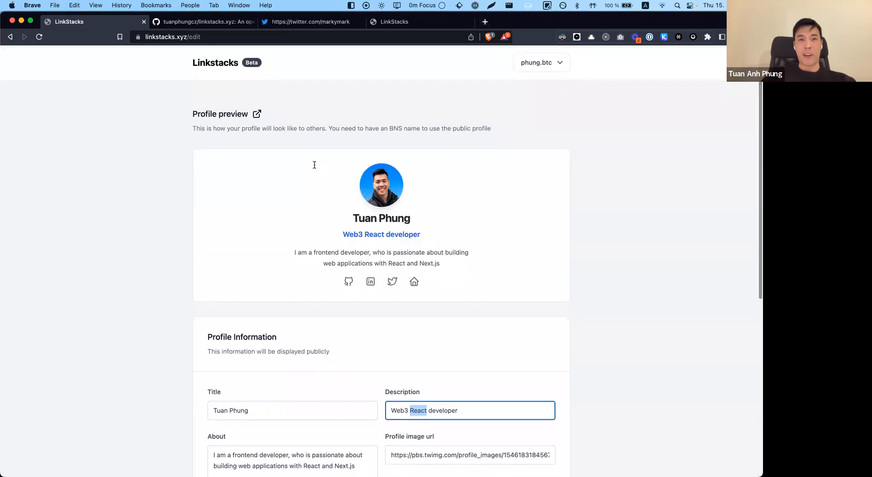
{"action": "mouse_move", "coordinate": [272, 122]}
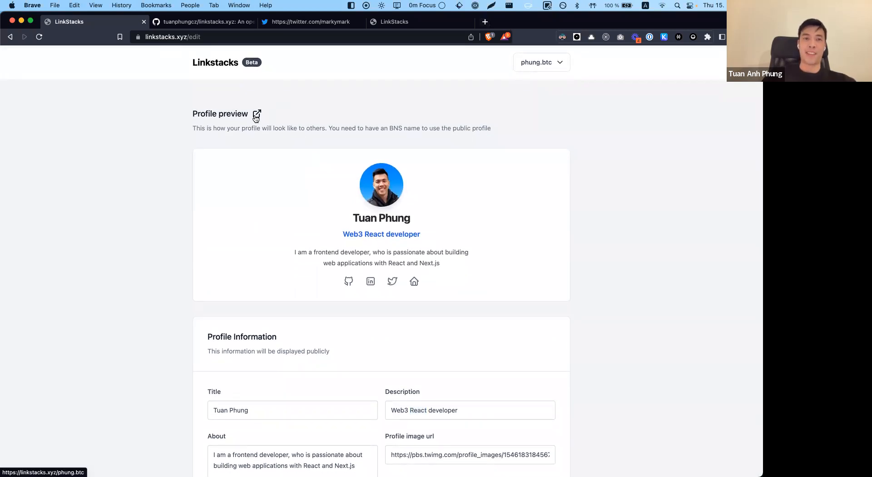
{"action": "left_click", "coordinate": [256, 114]}
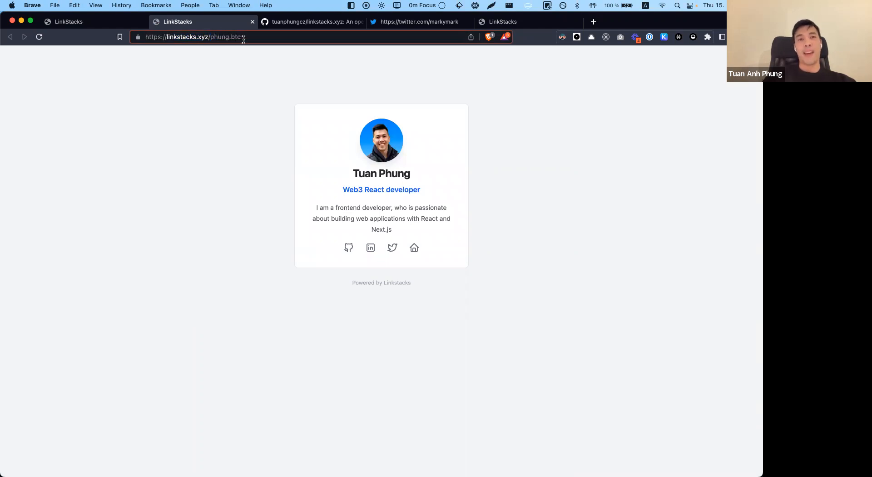
{"action": "double_click", "coordinate": [226, 37]}
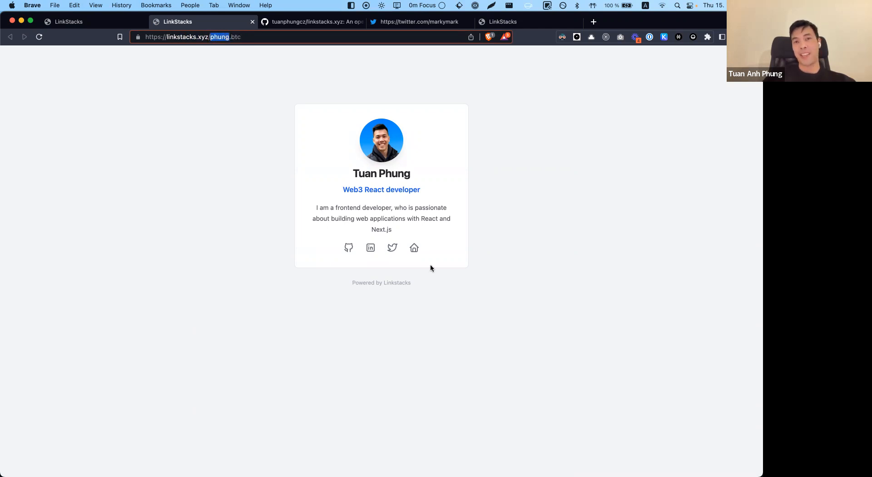
{"action": "double_click", "coordinate": [235, 37]}
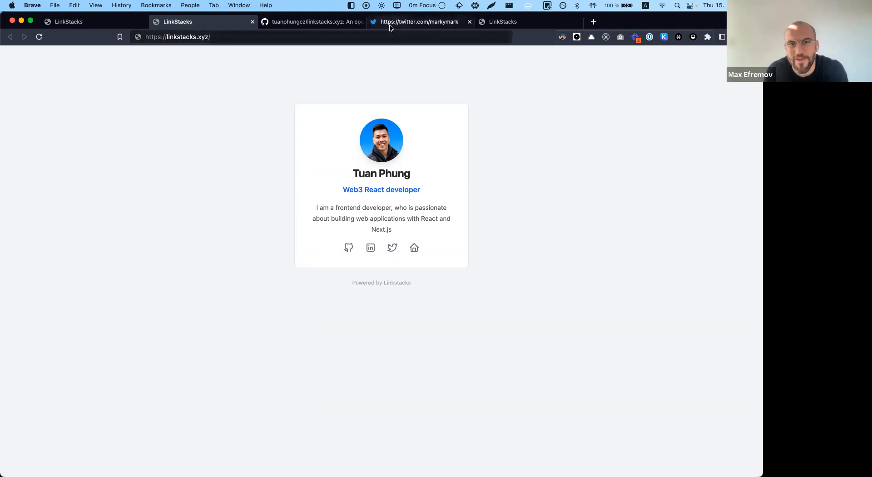
Switch to the twitter.com tab showing Mark Hendrickson's mark.btc profile
{"action": "left_click", "coordinate": [418, 21]}
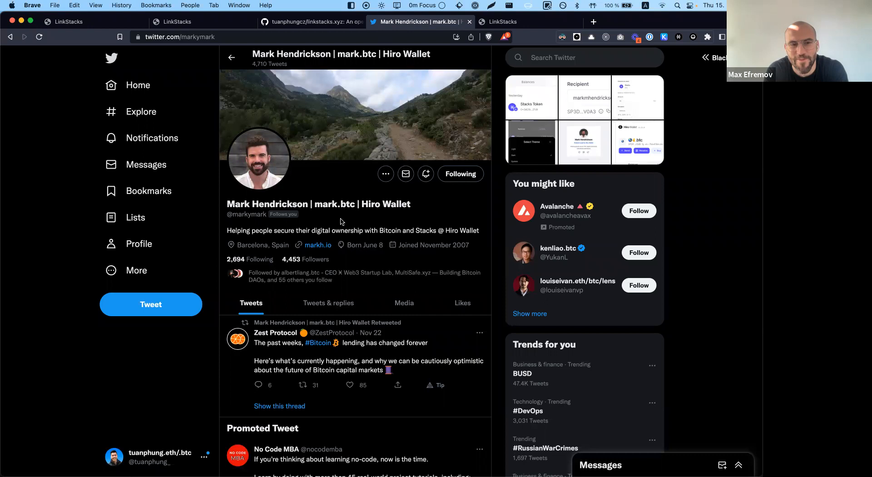
{"action": "mouse_move", "coordinate": [333, 226]}
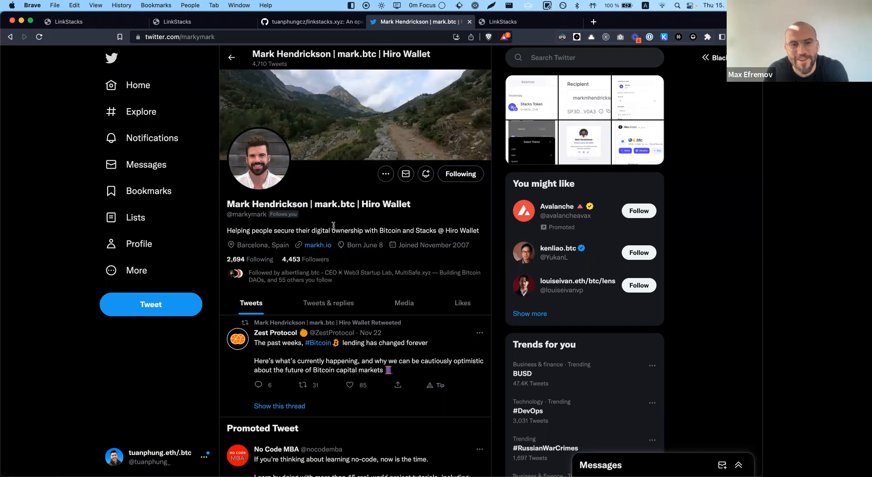
{"action": "mouse_move", "coordinate": [318, 247]}
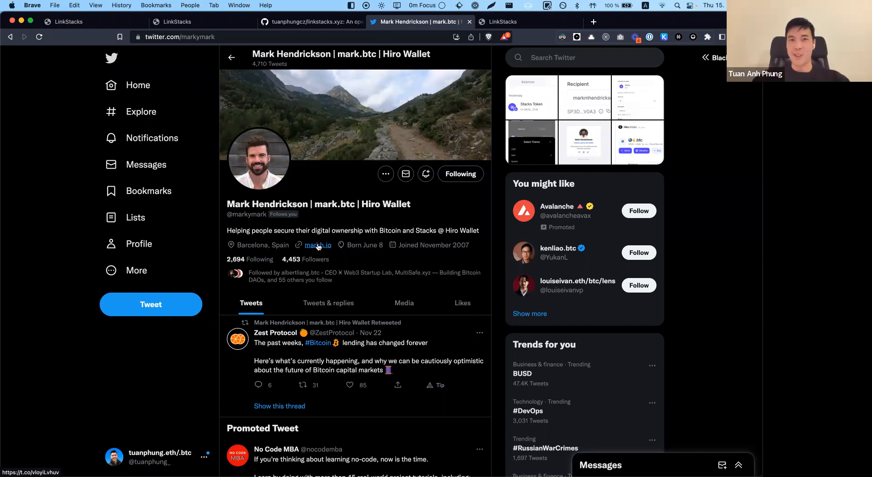
Follow the website link in mark.btc's Twitter bio to his Linkstacks page
{"action": "left_click", "coordinate": [318, 245]}
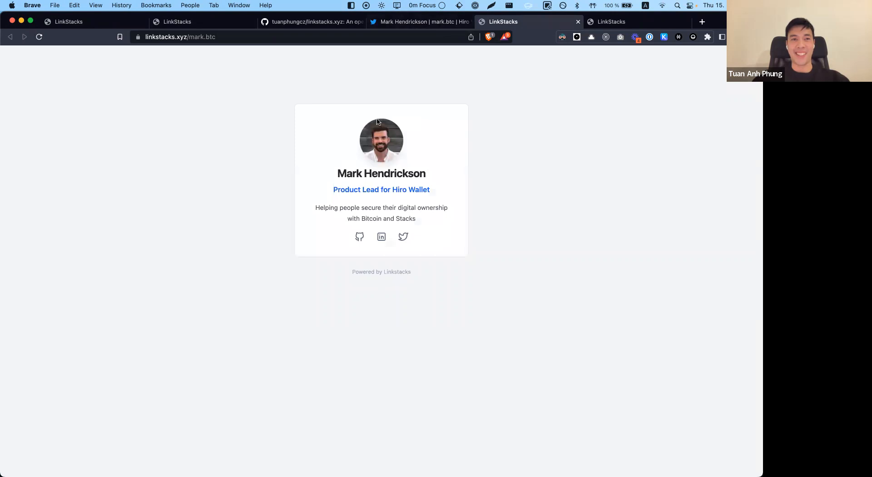
{"action": "mouse_move", "coordinate": [256, 174]}
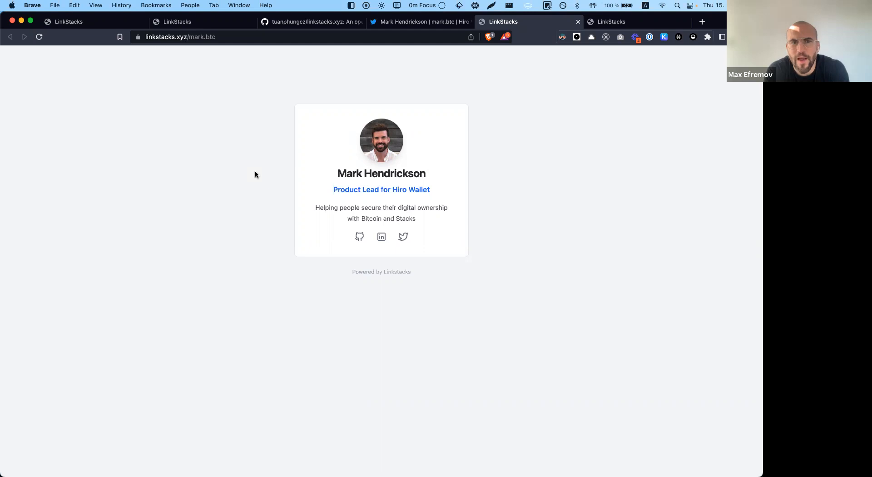
{"action": "mouse_move", "coordinate": [247, 190]}
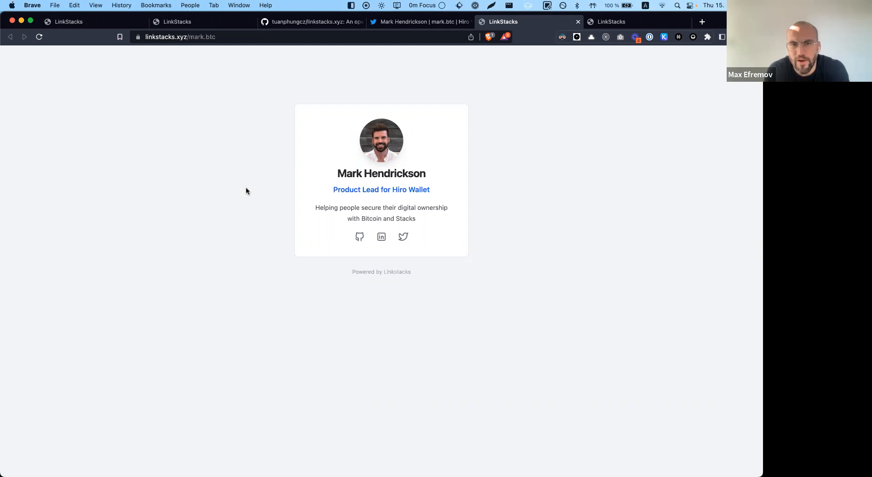
Return to the first Linkstacks tab at linkstacks.xyz/edit and scroll through the form
{"action": "left_click", "coordinate": [68, 21]}
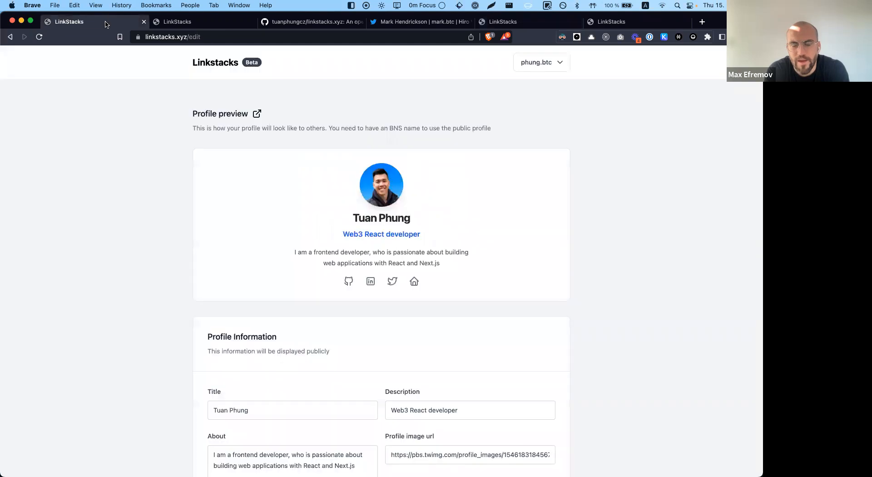
{"action": "mouse_move", "coordinate": [308, 161]}
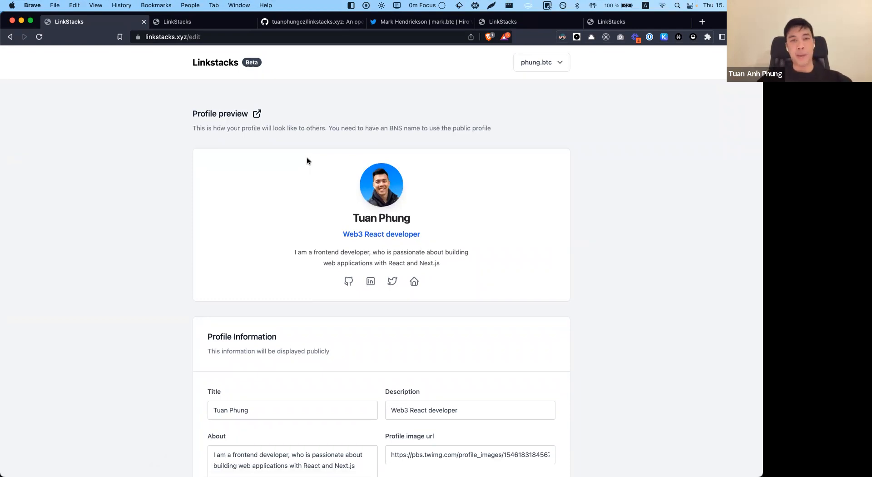
{"action": "left_click_drag", "start_coordinate": [298, 128], "coordinate": [491, 128]}
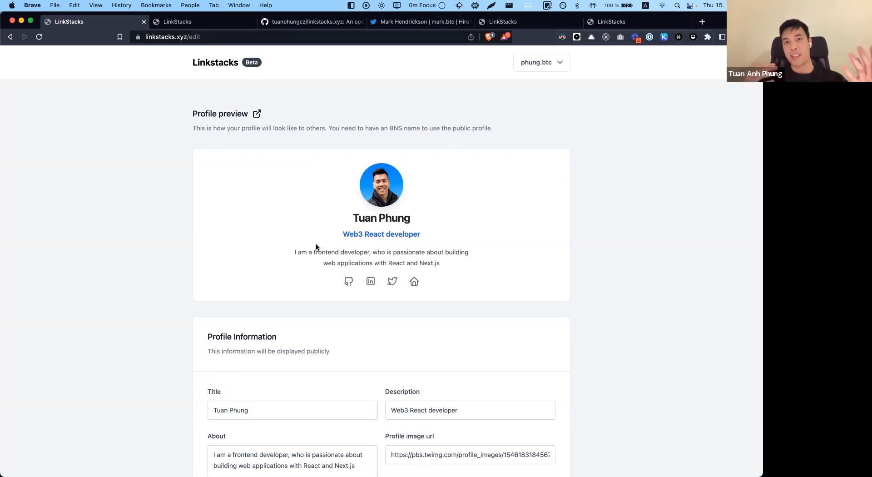
{"action": "mouse_move", "coordinate": [546, 64]}
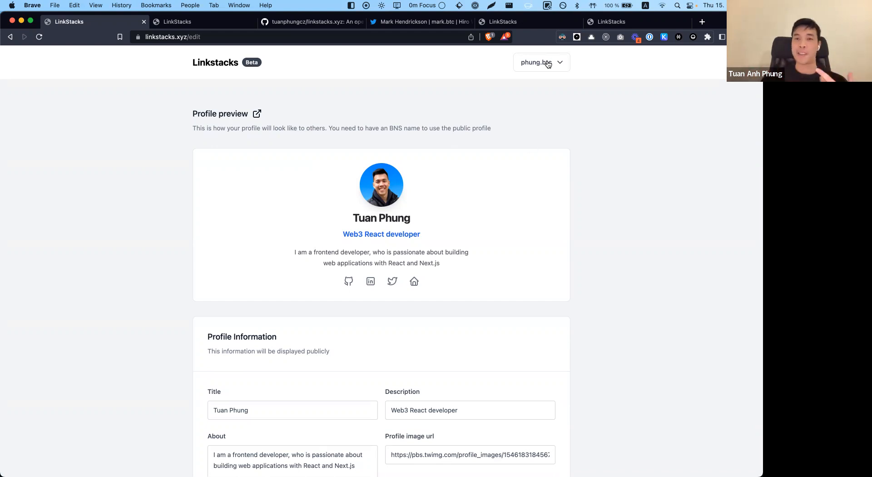
{"action": "scroll", "scroll_direction": "down", "scroll_amount": 3}
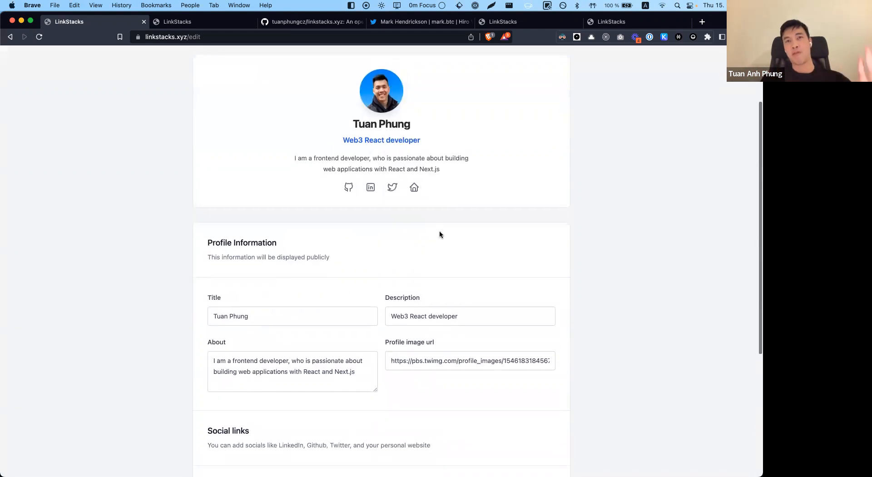
{"action": "scroll", "scroll_direction": "down", "scroll_amount": 3}
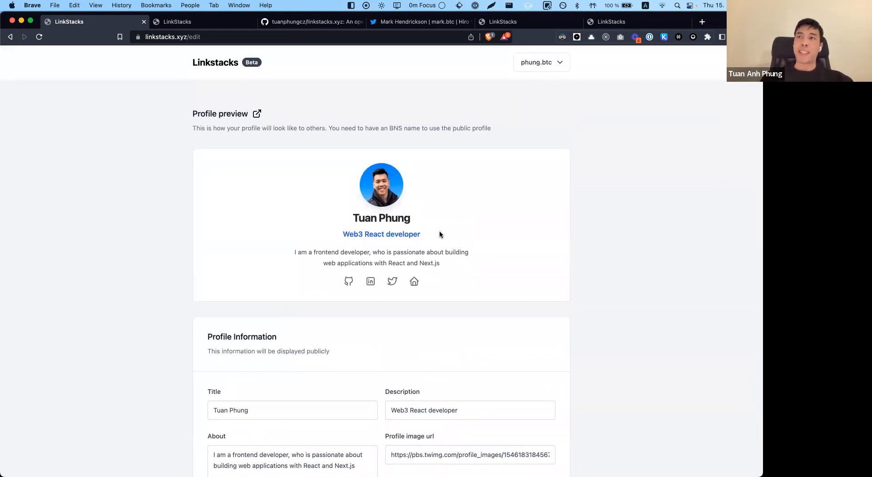
{"action": "mouse_move", "coordinate": [245, 86]}
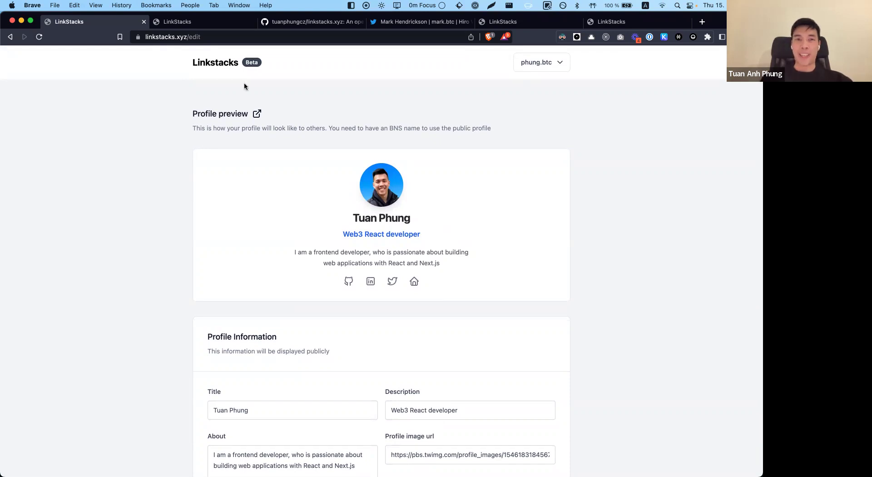
{"action": "mouse_move", "coordinate": [426, 245]}
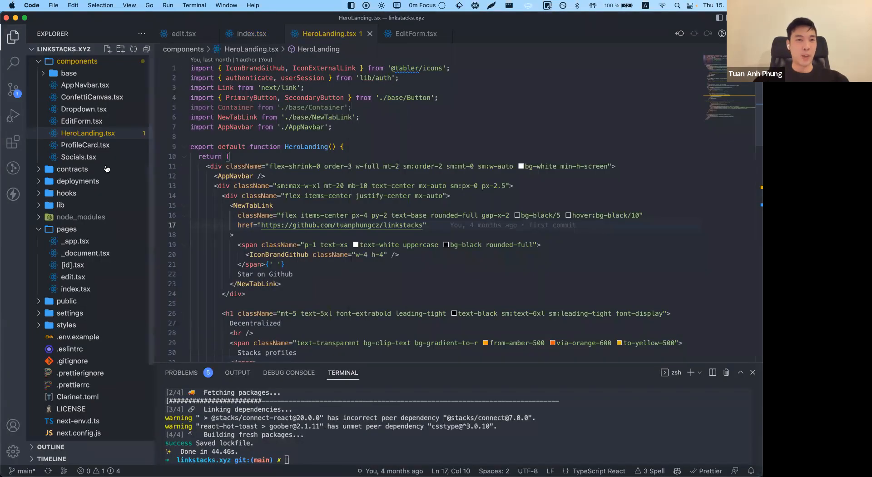
Quick-open package.json by searching 'pack' and scroll to the react-hot-toast dependency
{"action": "key", "text": "Cmd+P"}
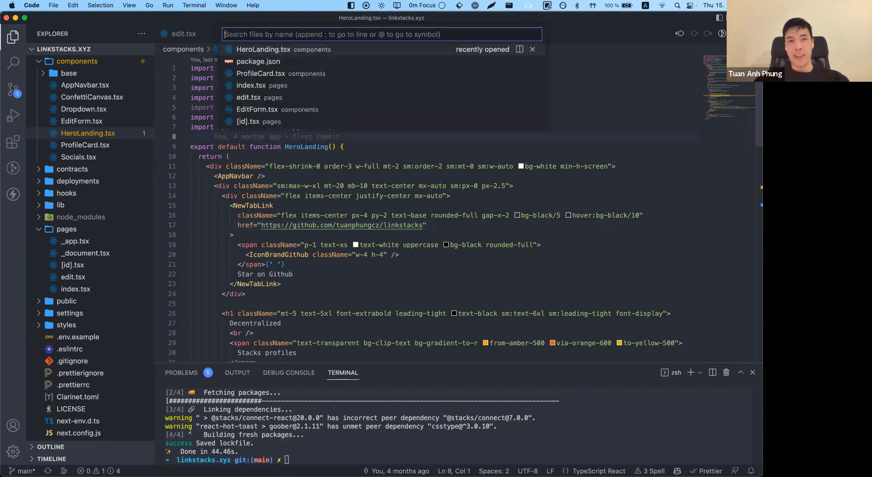
{"action": "type", "text": "pack"}
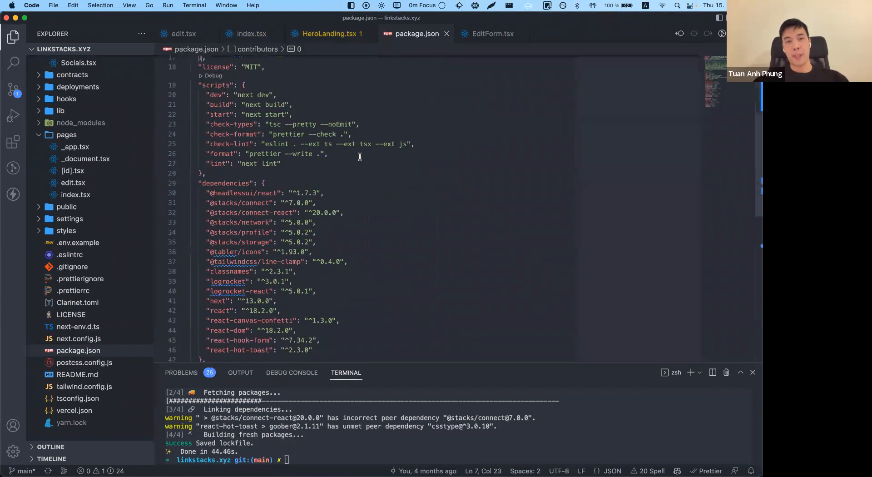
{"action": "scroll", "scroll_direction": "down", "scroll_amount": 3}
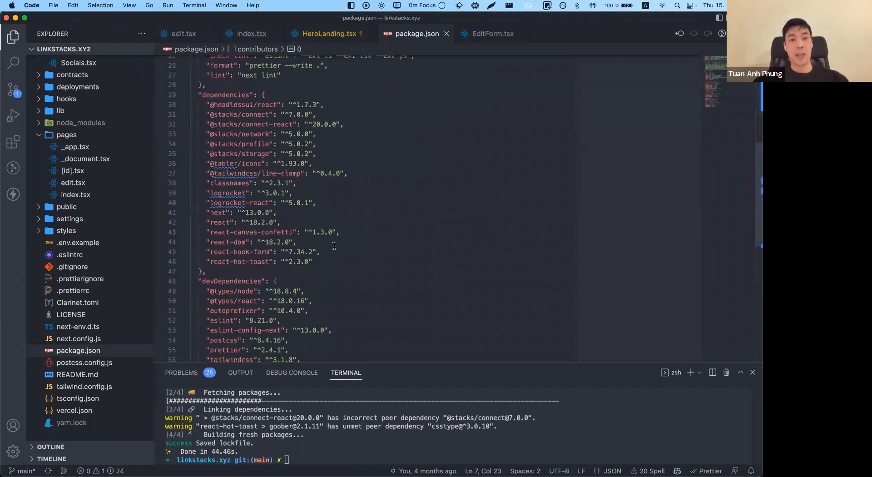
{"action": "left_click", "coordinate": [327, 262]}
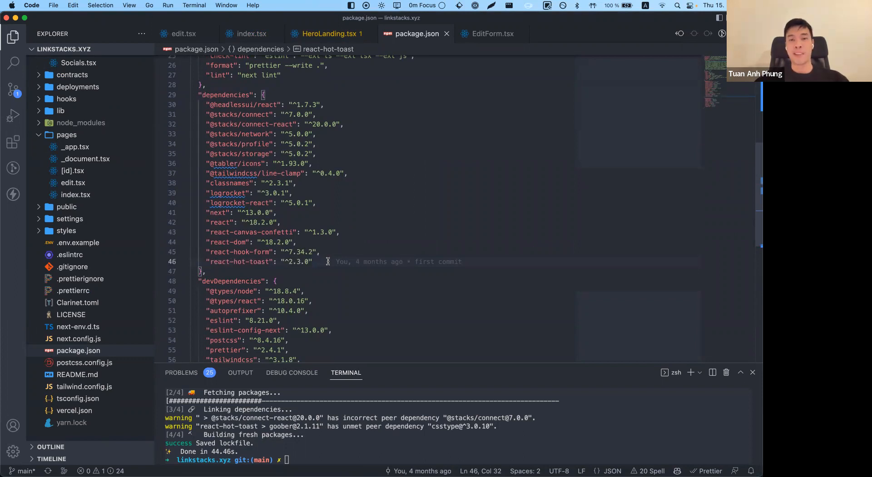
{"action": "mouse_move", "coordinate": [332, 260]}
{"action": "type", "text": "stack"}
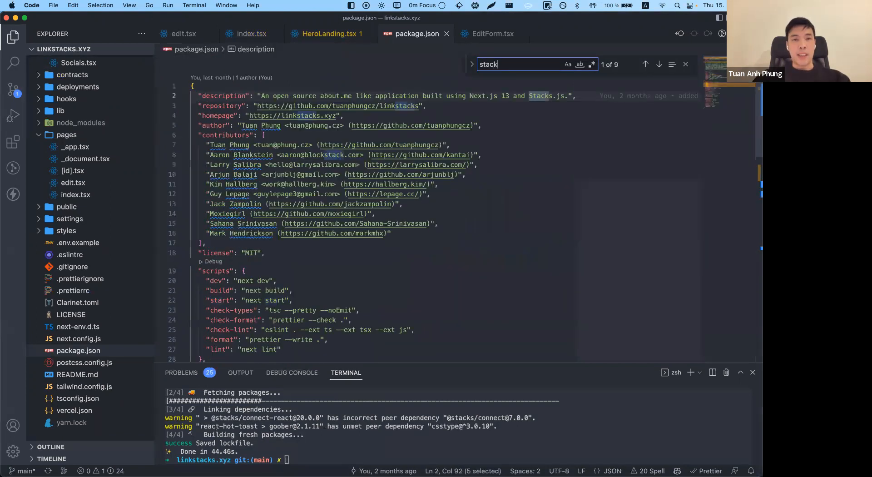
{"action": "scroll", "scroll_direction": "down", "scroll_amount": 3}
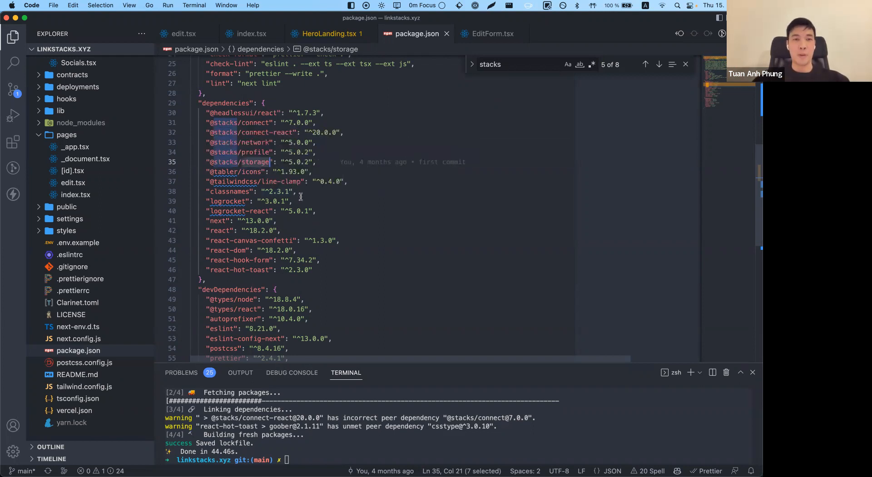
{"action": "scroll", "scroll_direction": "down", "scroll_amount": 3}
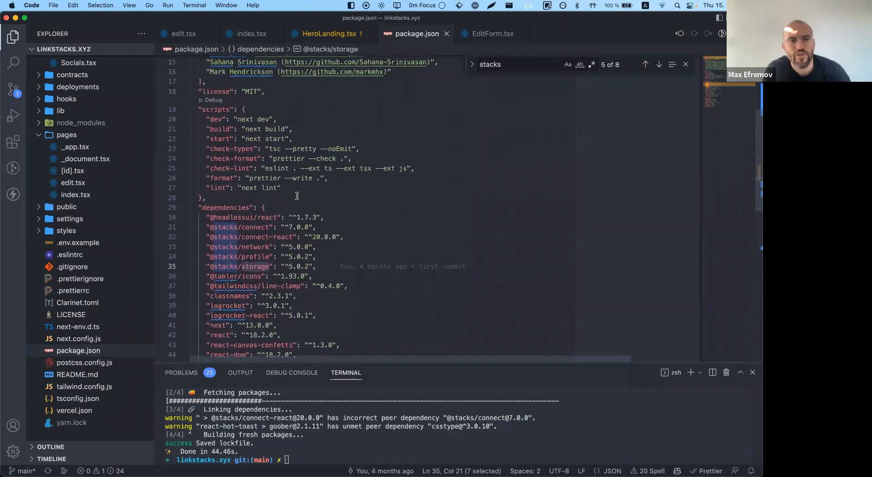
{"action": "scroll", "scroll_direction": "down", "scroll_amount": 3}
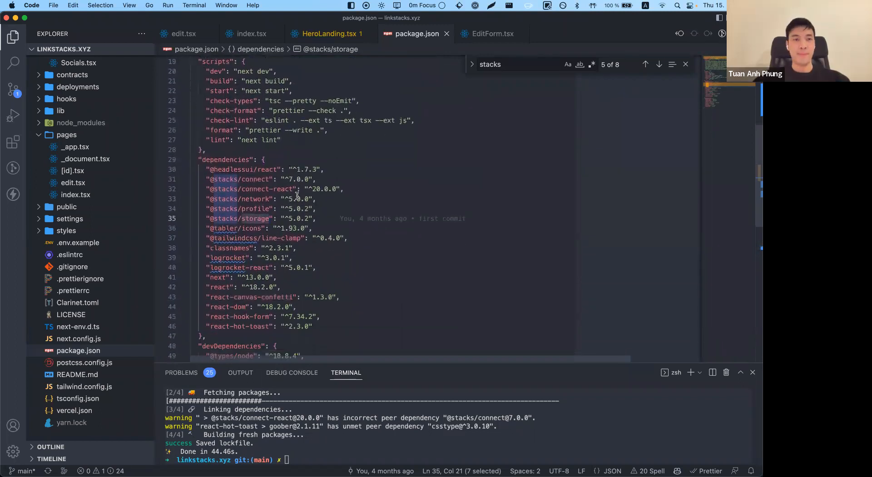
{"action": "mouse_move", "coordinate": [123, 219]}
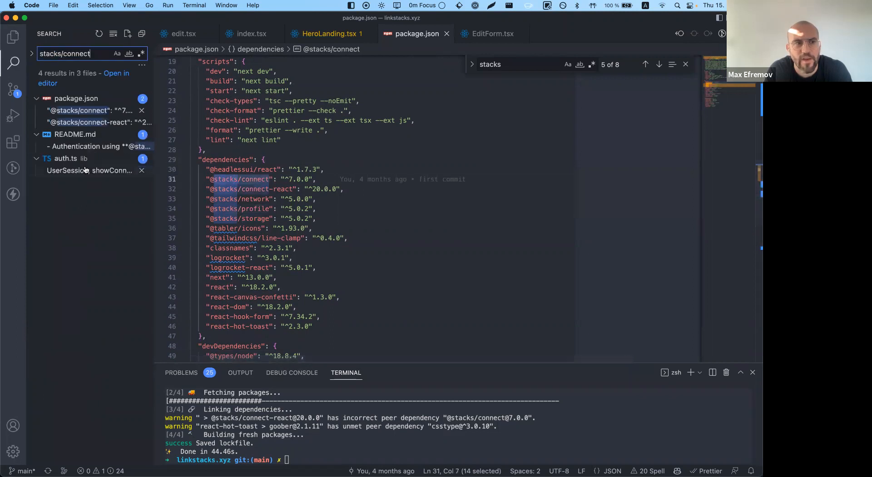
Open lib/auth.ts and lib/storage.ts, then trace saveProfile to its call in EditForm.tsx
{"action": "left_click", "coordinate": [86, 170]}
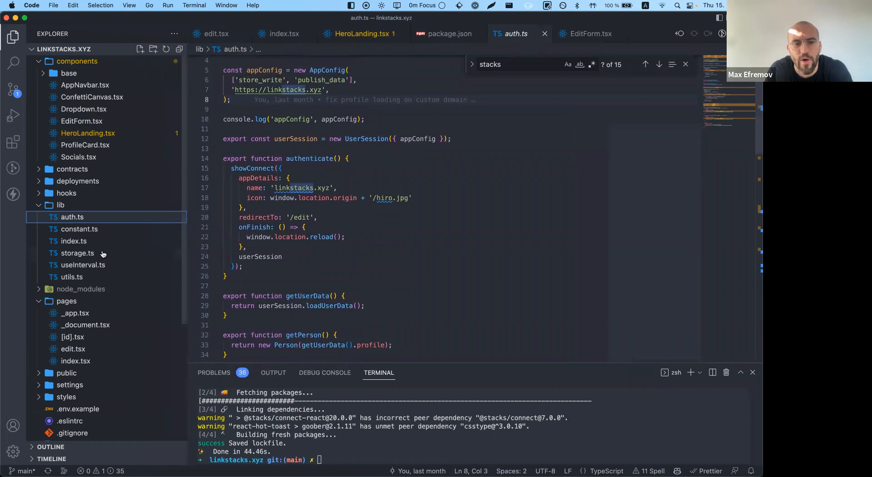
{"action": "left_click", "coordinate": [77, 253]}
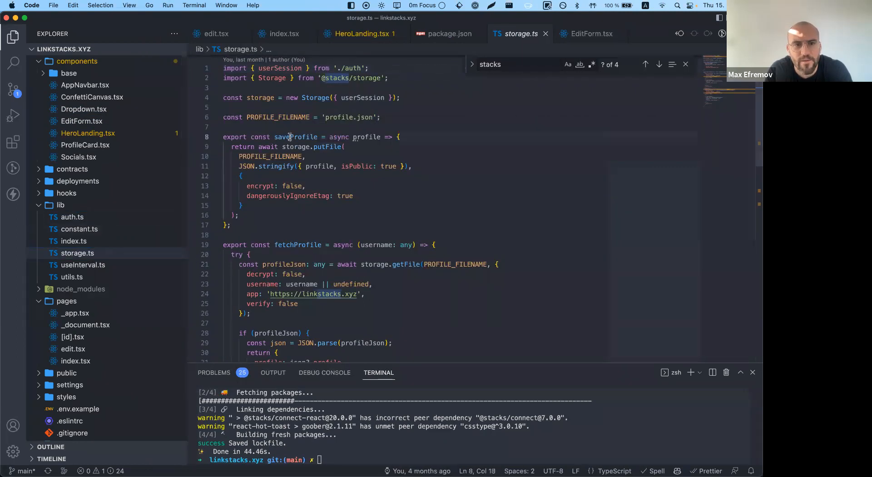
{"action": "left_click", "coordinate": [13, 63]}
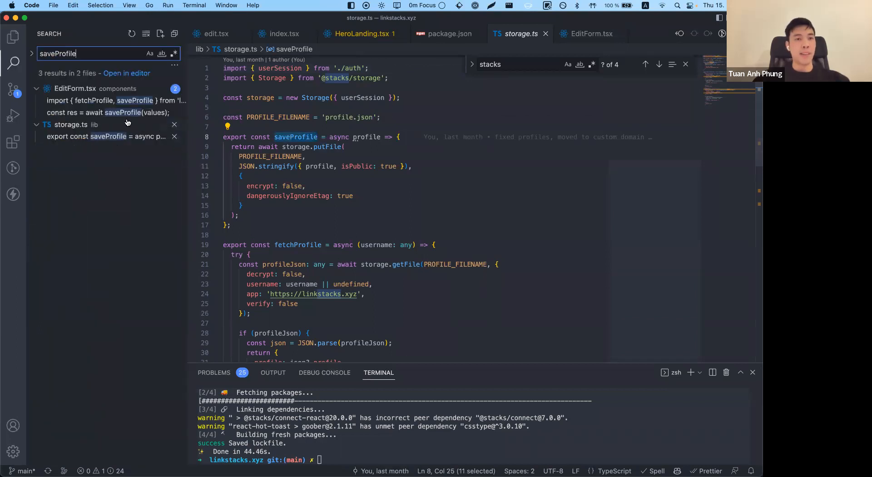
{"action": "left_click", "coordinate": [103, 112]}
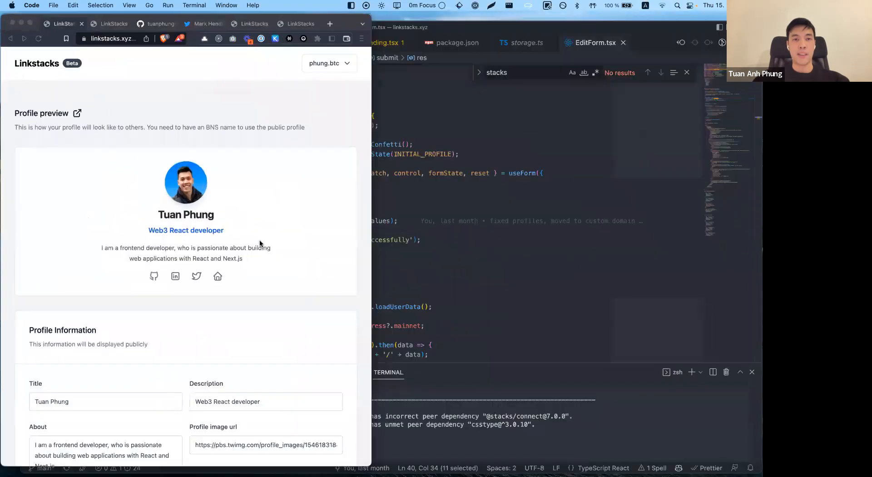
Review the profile edit form, then jump to the saveProfile definition in storage.ts
{"action": "scroll", "scroll_direction": "down", "scroll_amount": 3}
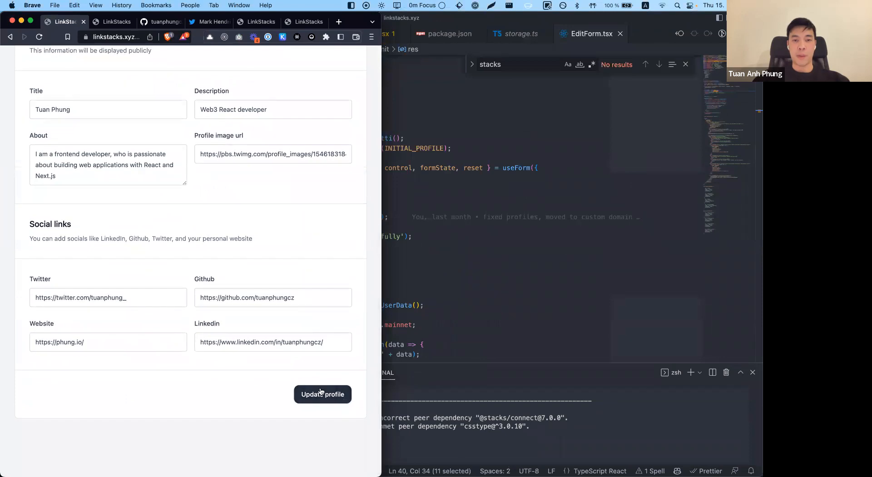
{"action": "mouse_move", "coordinate": [334, 405]}
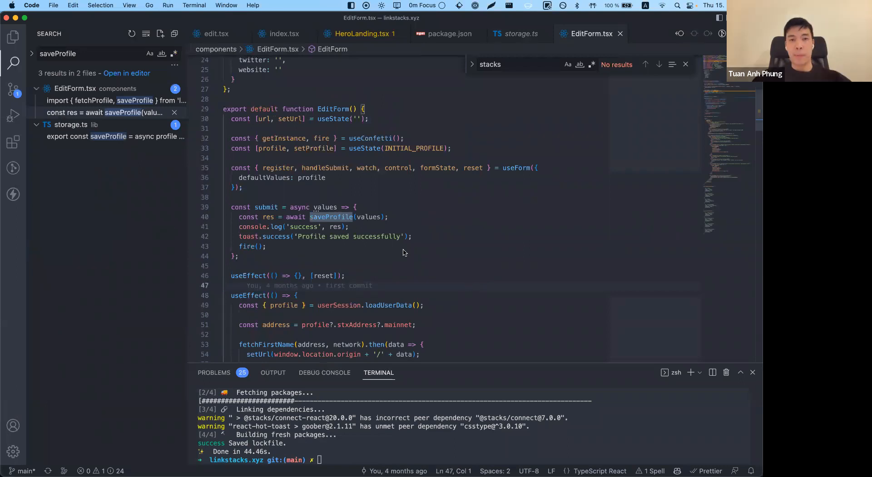
{"action": "left_click", "coordinate": [332, 217]}
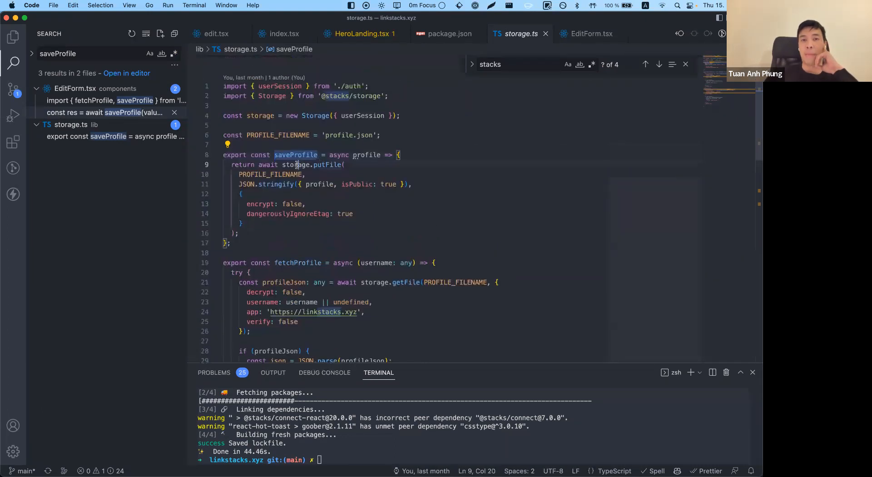
{"action": "mouse_move", "coordinate": [367, 96]}
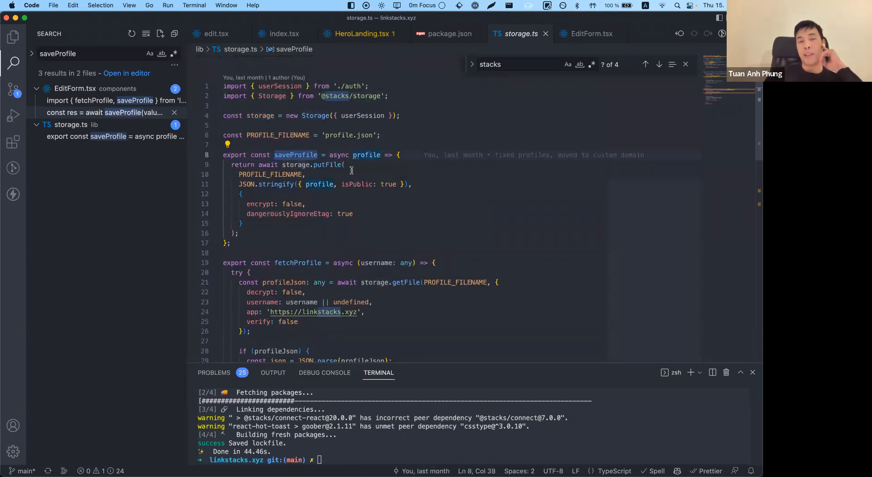
Highlight saveProfile's profile argument and isPublic true, scroll to fetchProfile, show the file tree
{"action": "double_click", "coordinate": [319, 184]}
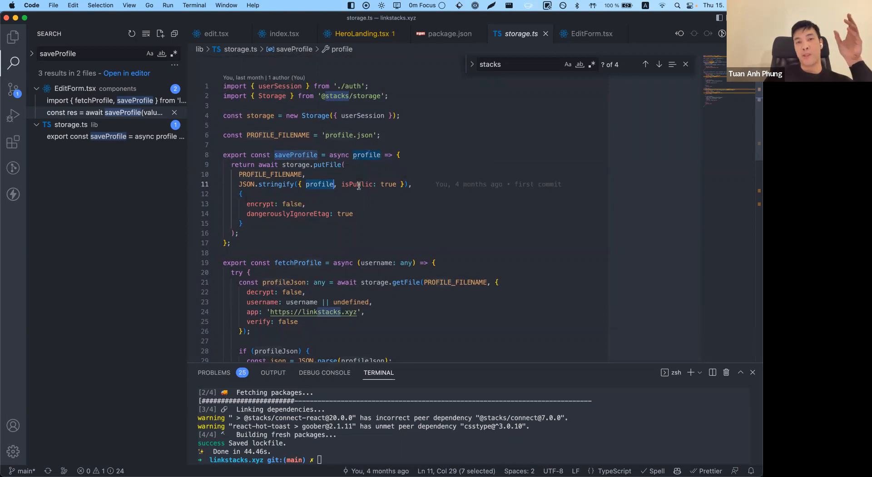
{"action": "double_click", "coordinate": [357, 184]}
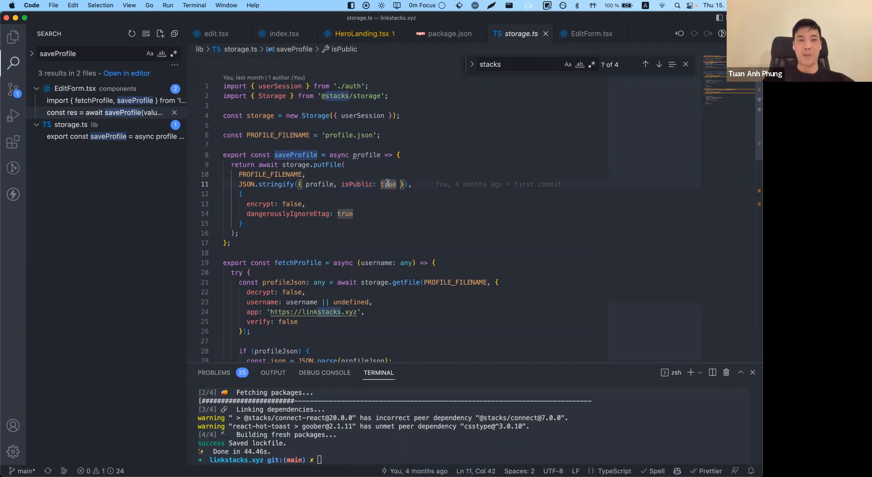
{"action": "double_click", "coordinate": [357, 185]}
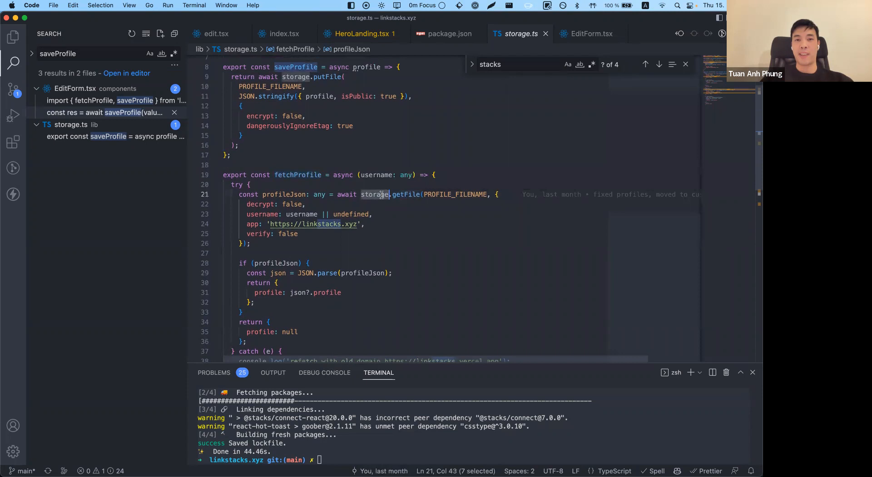
{"action": "scroll", "scroll_direction": "down", "scroll_amount": 3}
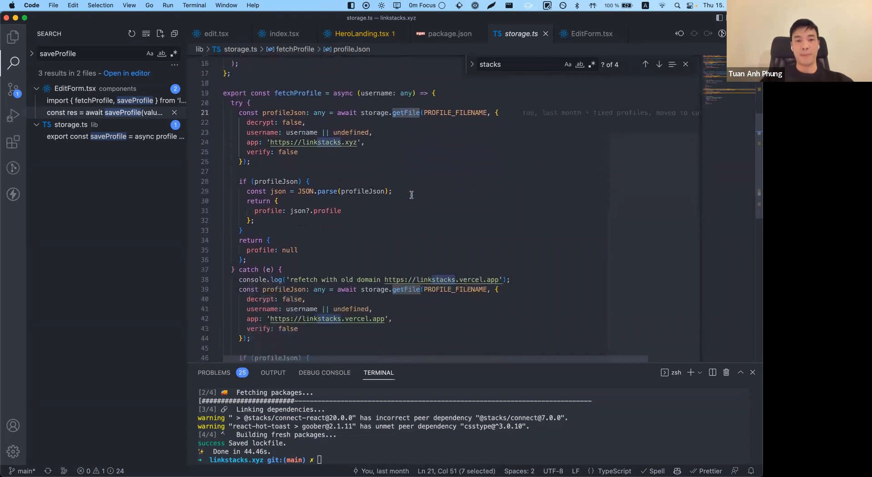
{"action": "left_click", "coordinate": [18, 42]}
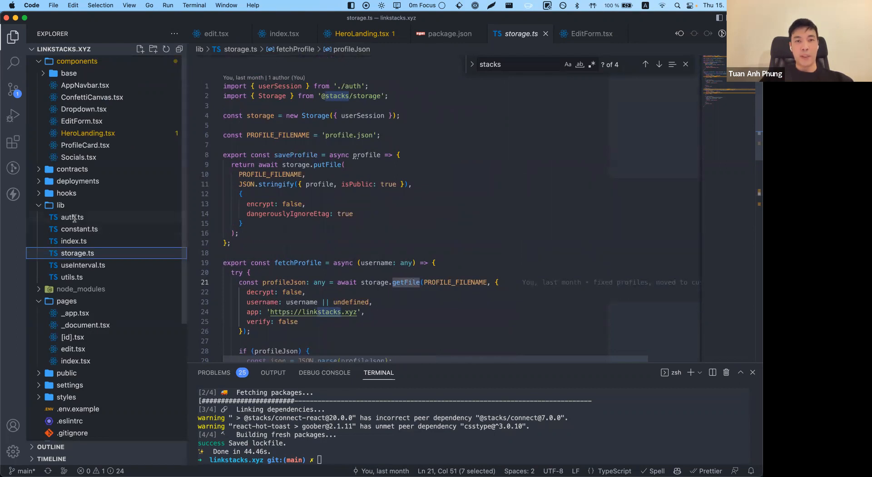
Open lib/auth.ts and highlight the getUserData function below authenticate
{"action": "left_click", "coordinate": [72, 217]}
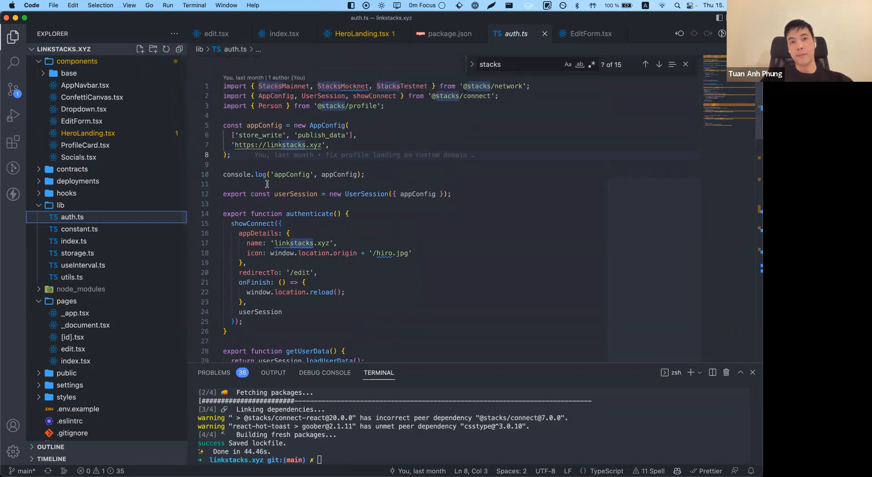
{"action": "left_click", "coordinate": [307, 213]}
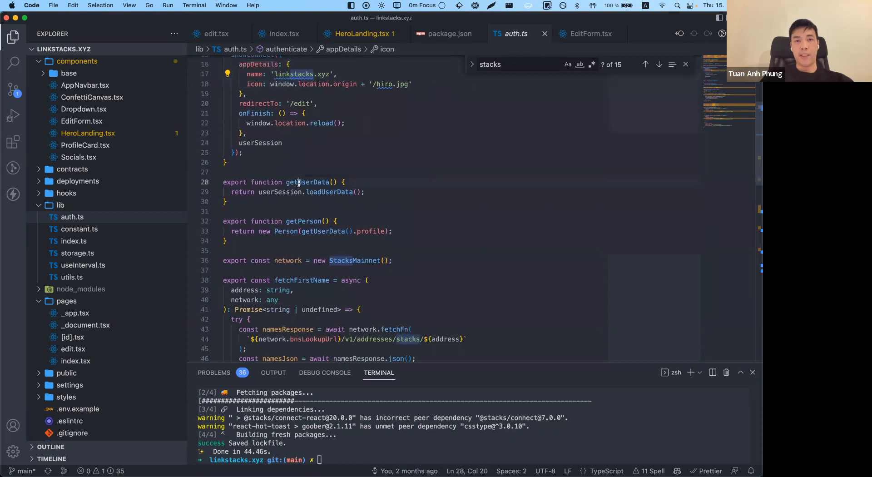
{"action": "double_click", "coordinate": [311, 183]}
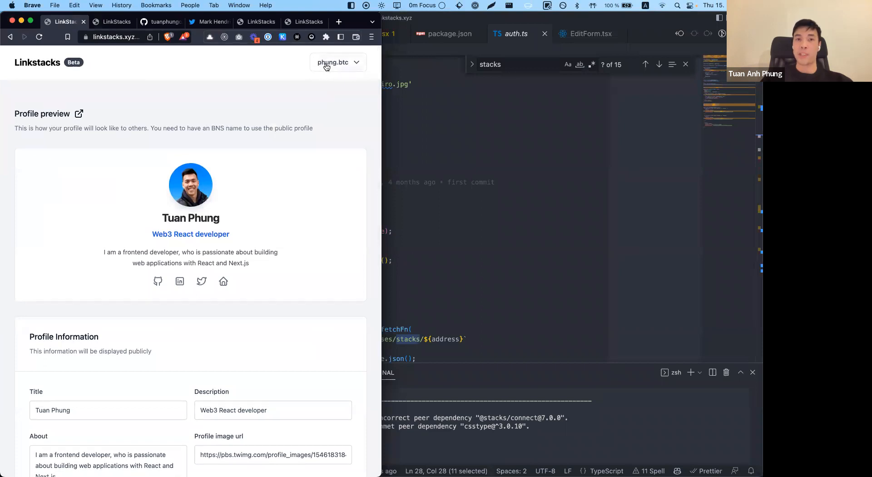
{"action": "mouse_move", "coordinate": [328, 73]}
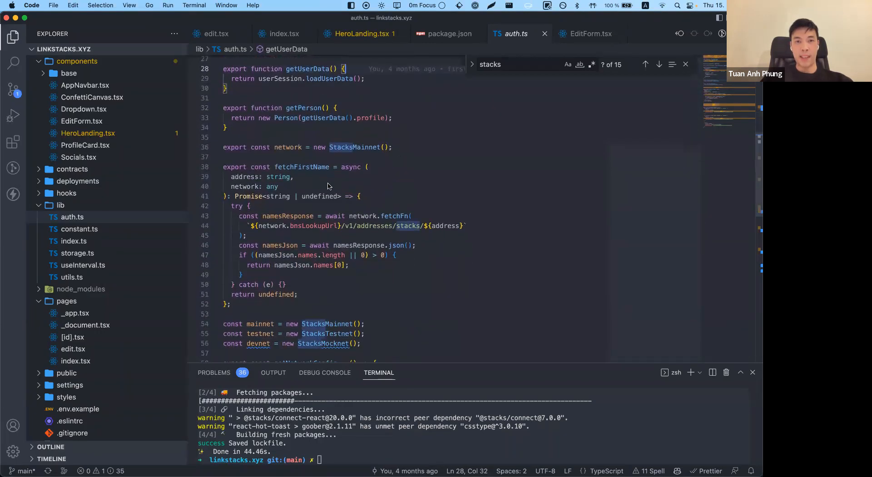
Highlight the fetchFirstName function name and its address parameter in auth.ts
{"action": "left_click", "coordinate": [296, 167]}
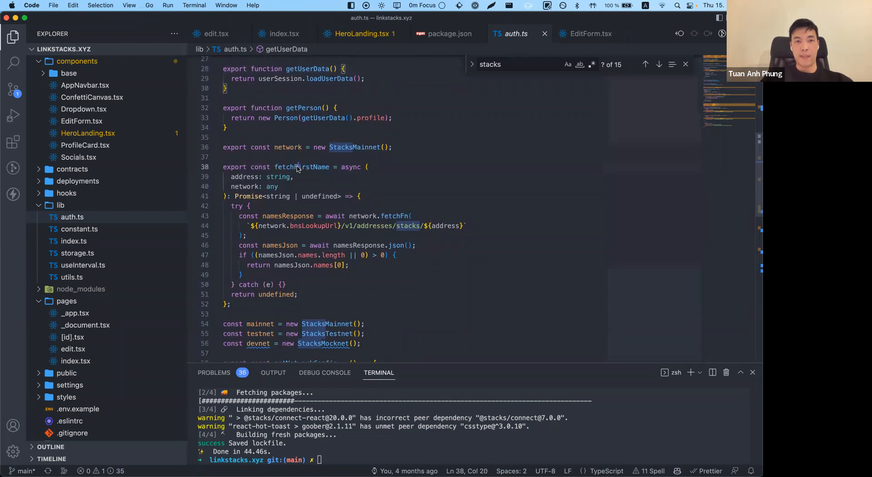
{"action": "double_click", "coordinate": [301, 167]}
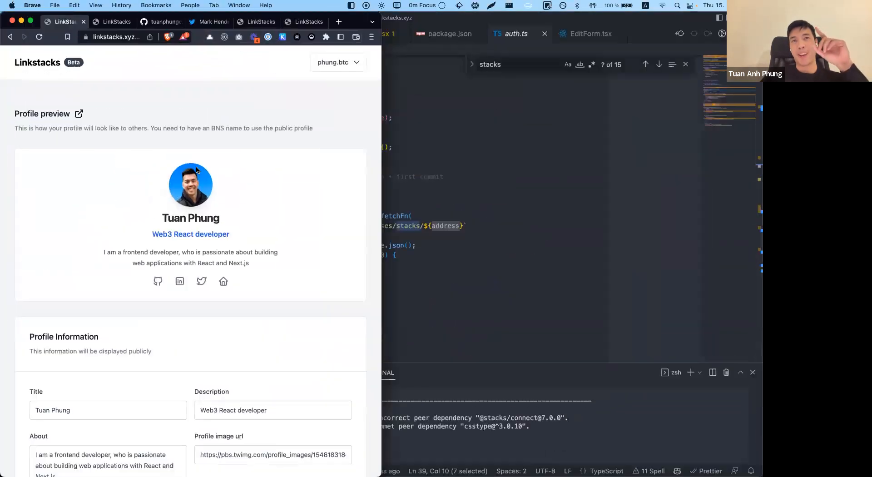
{"action": "mouse_move", "coordinate": [346, 70]}
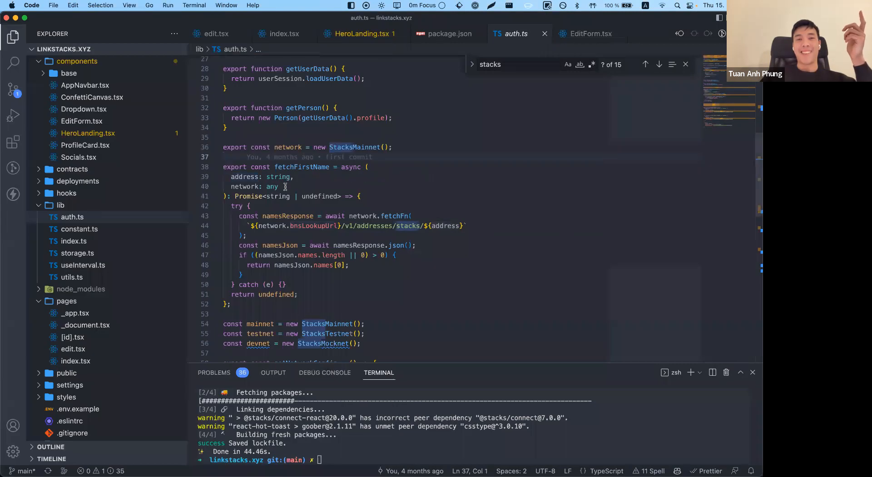
{"action": "double_click", "coordinate": [244, 176]}
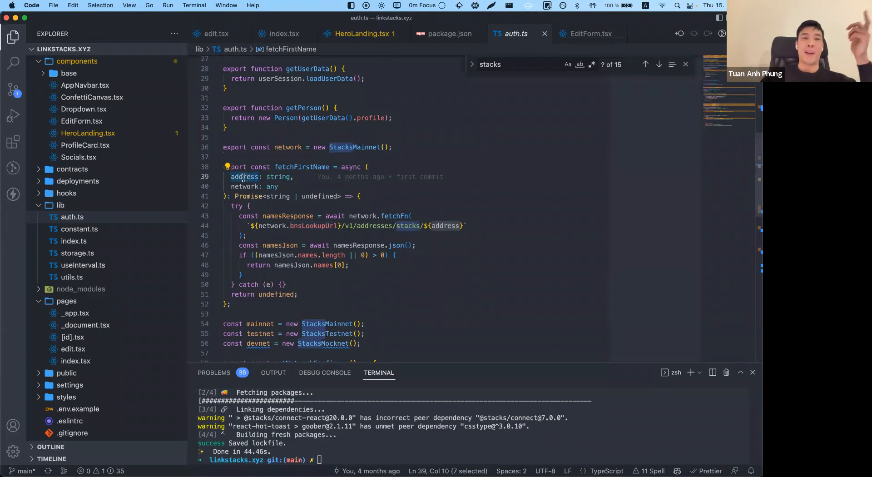